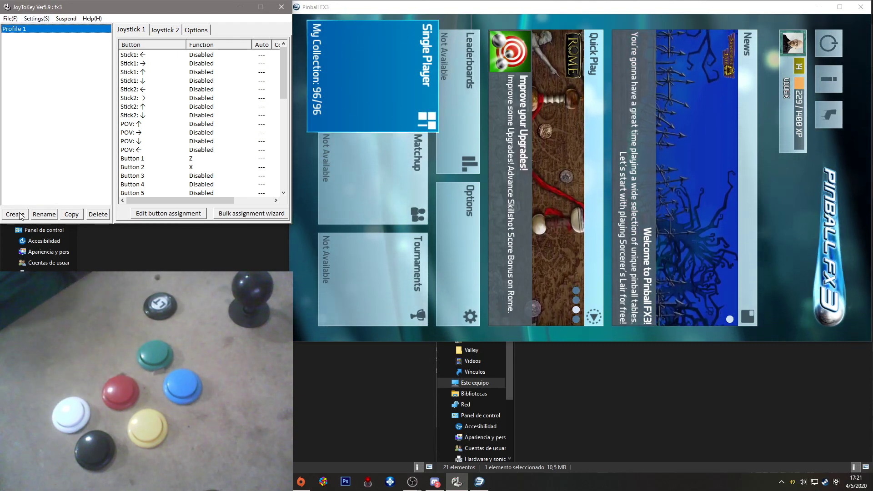
Create a new JoyToKey profile named 'fx3'
{"action": "left_click", "coordinate": [15, 214]}
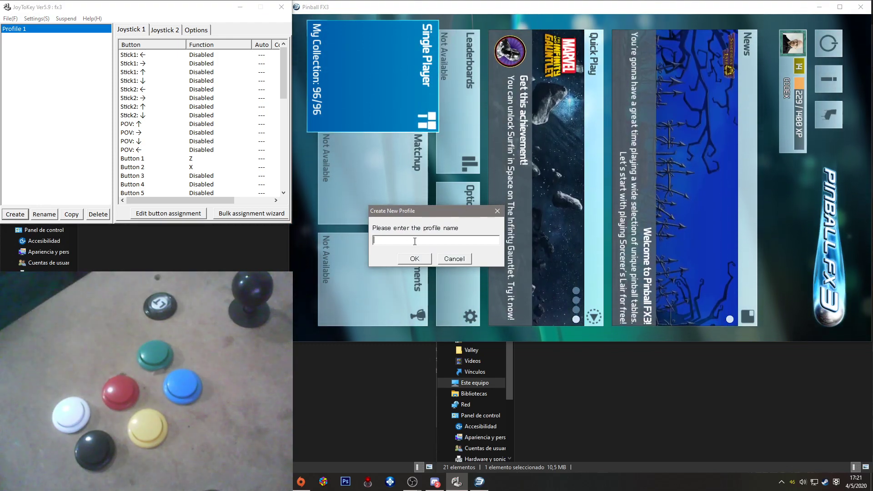
{"action": "type", "text": "f"}
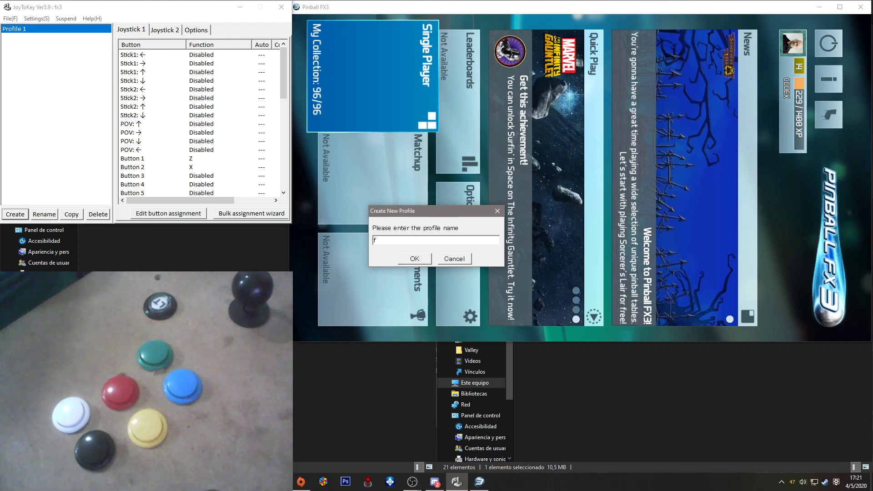
{"action": "type", "text": "x3"}
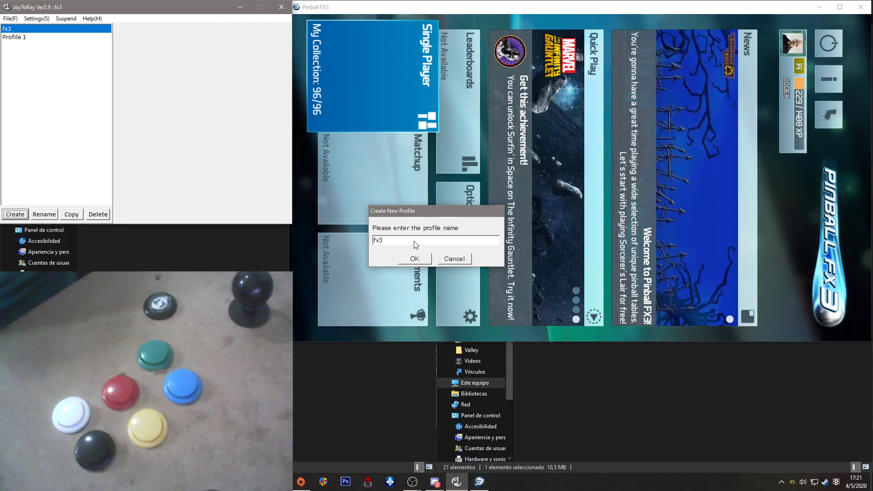
{"action": "left_click", "coordinate": [414, 258]}
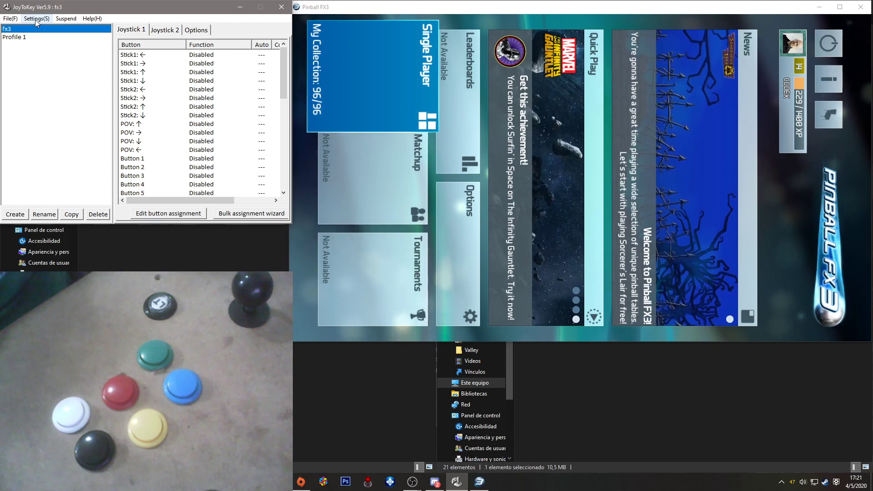
Add an 'fx3' association linking the Pinball FX3 executable to the fx3 profile
{"action": "left_click", "coordinate": [37, 19]}
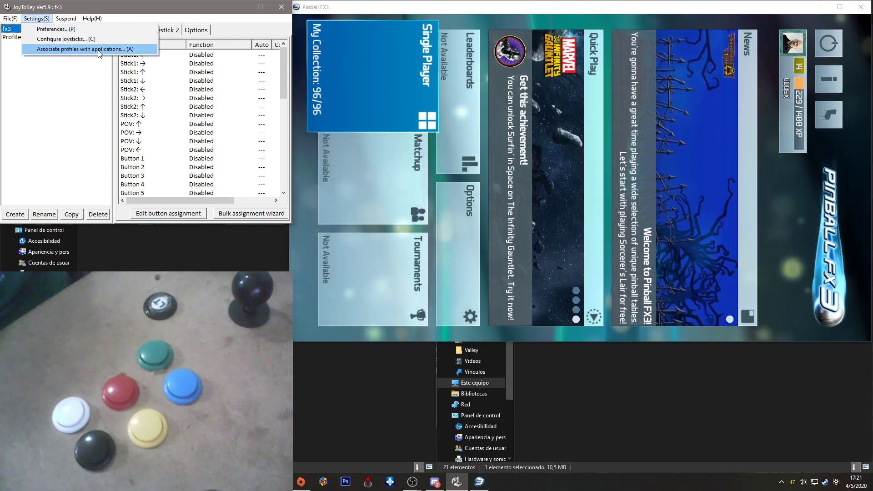
{"action": "left_click", "coordinate": [82, 49]}
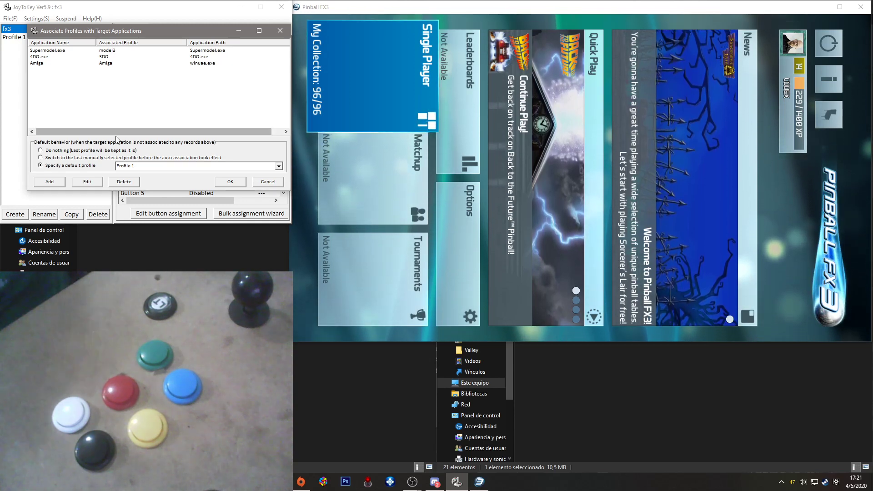
{"action": "left_click", "coordinate": [50, 182]}
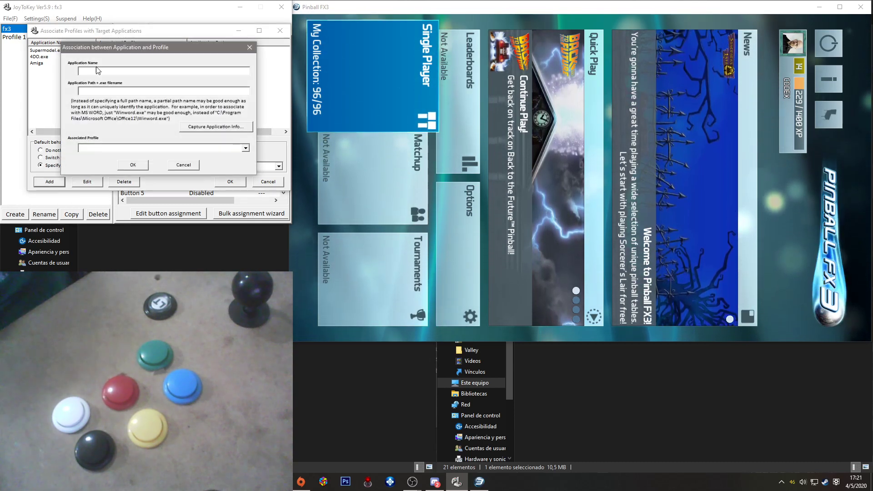
{"action": "type", "text": "fx3"}
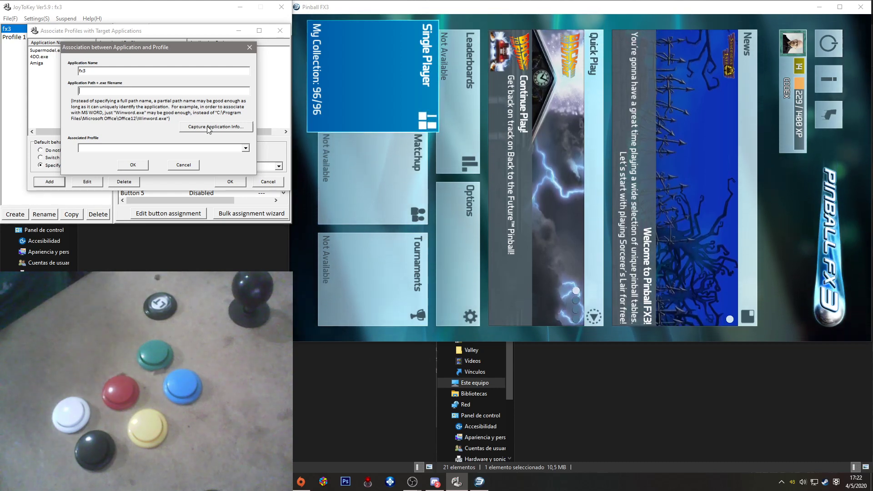
{"action": "left_click", "coordinate": [215, 127]}
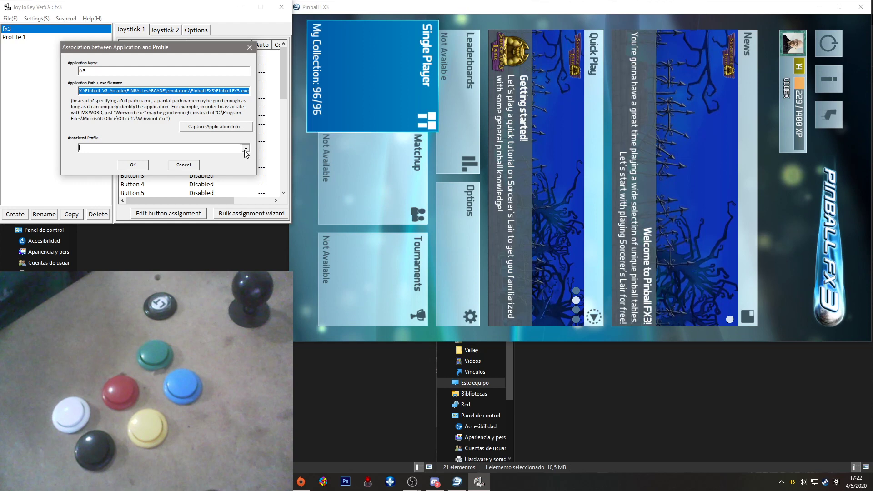
{"action": "left_click", "coordinate": [245, 148]}
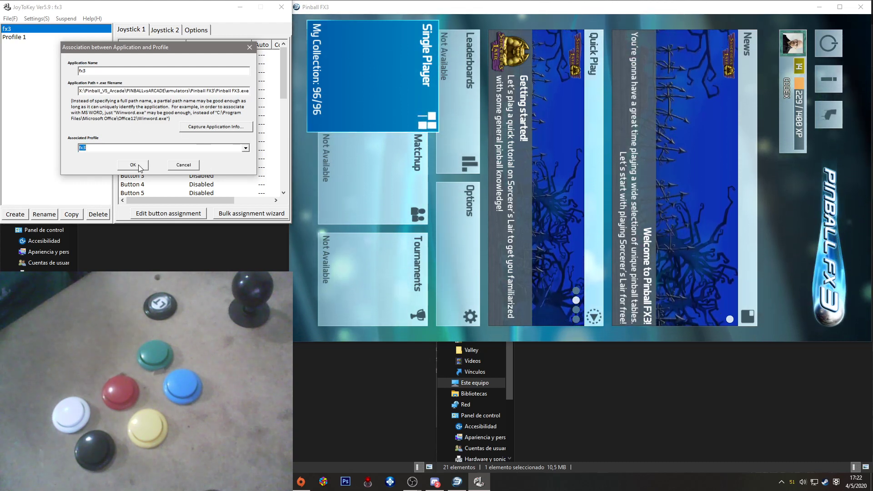
{"action": "left_click", "coordinate": [132, 164]}
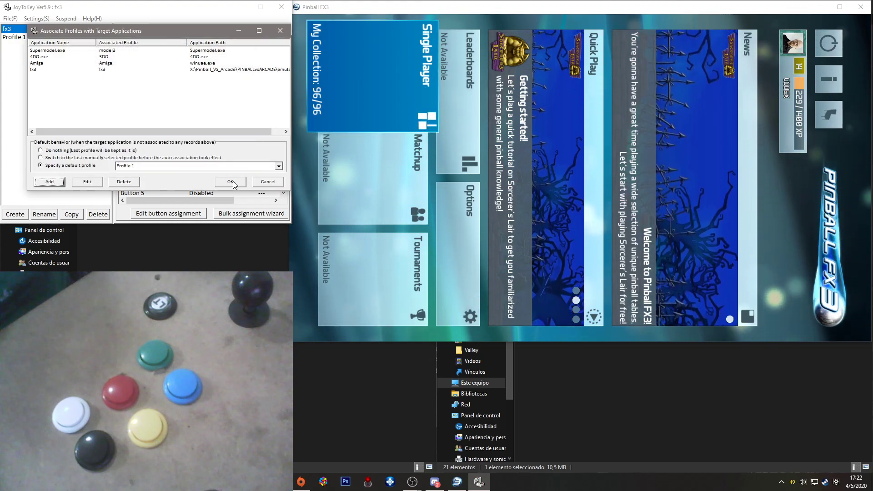
Save the associations and open Button 1's keyboard assignment window in fx3
{"action": "left_click", "coordinate": [230, 181]}
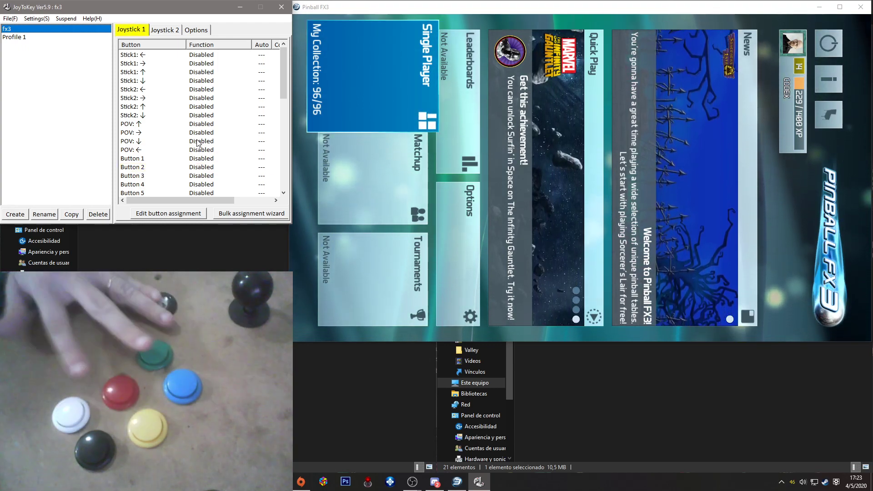
{"action": "left_click", "coordinate": [132, 159]}
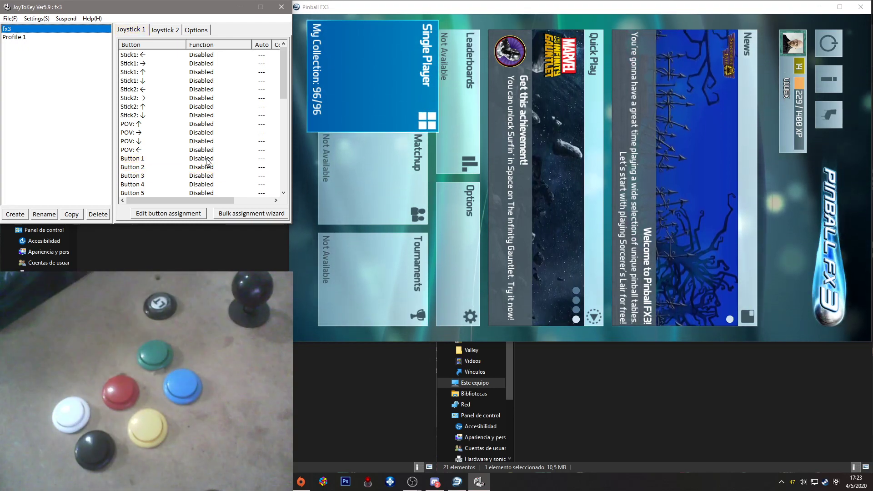
{"action": "left_click", "coordinate": [132, 158]}
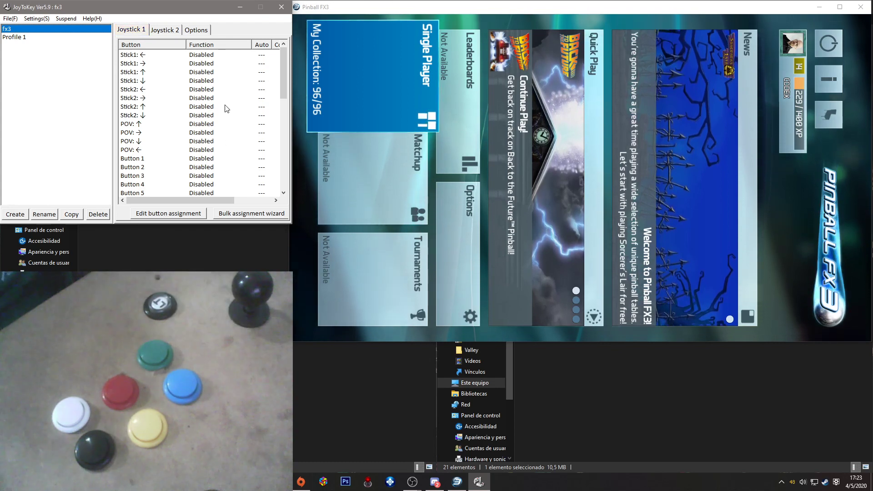
{"action": "scroll", "scroll_direction": "down", "scroll_amount": 3}
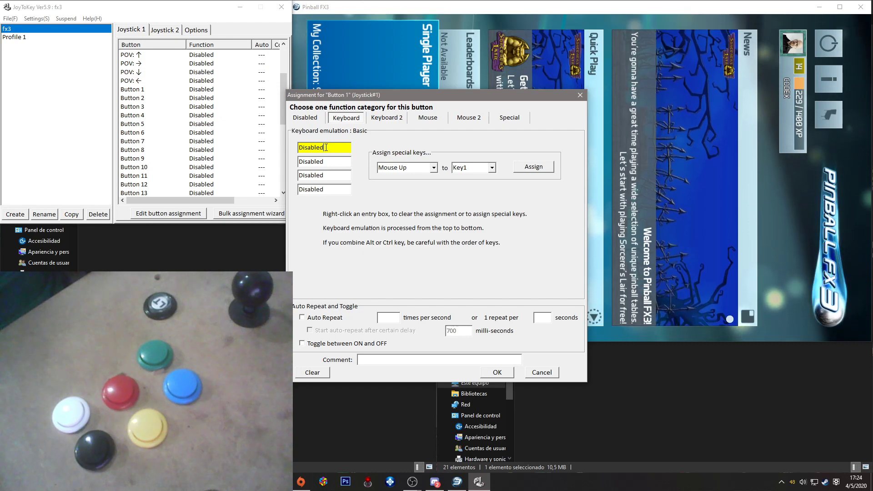
Assign L-Shift to Button 1
{"action": "right_click", "coordinate": [323, 147]}
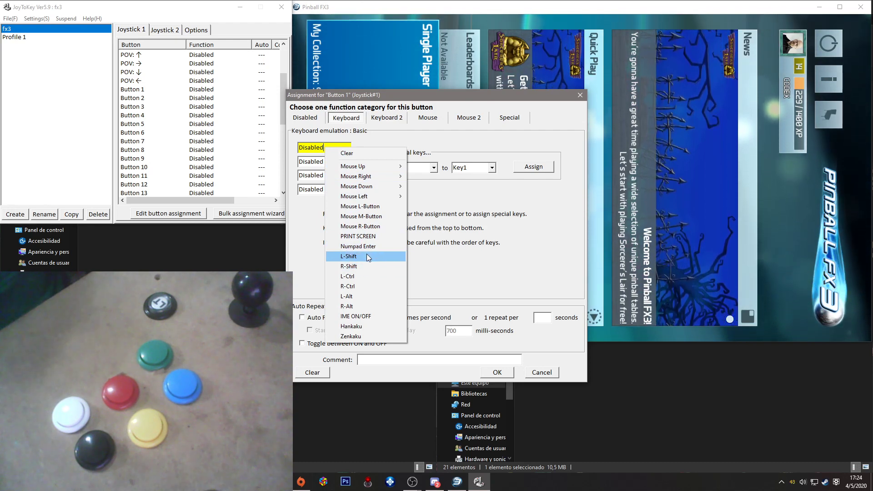
{"action": "left_click", "coordinate": [349, 256]}
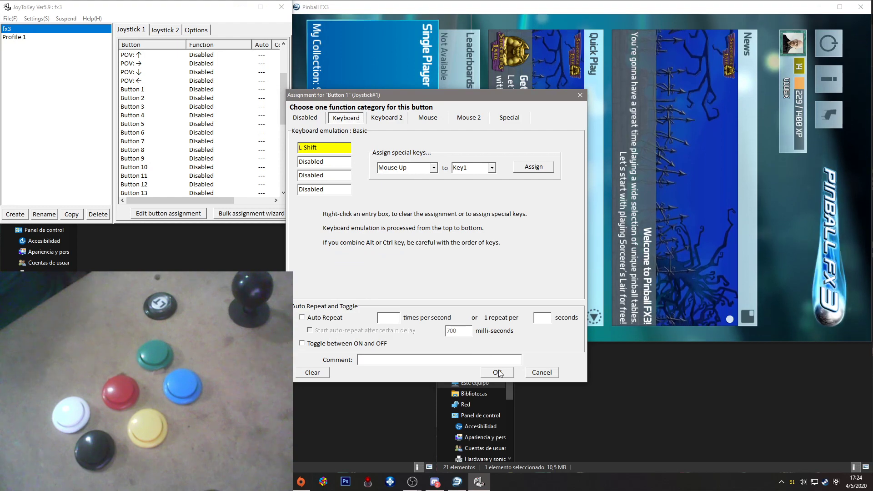
{"action": "left_click", "coordinate": [494, 371]}
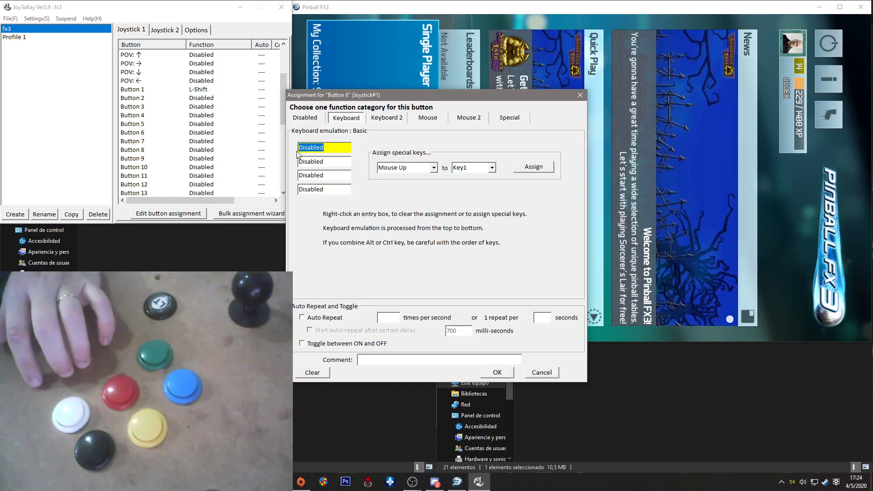
Assign R-Shift to Button 6 and Enter to Button 11
{"action": "right_click", "coordinate": [324, 147]}
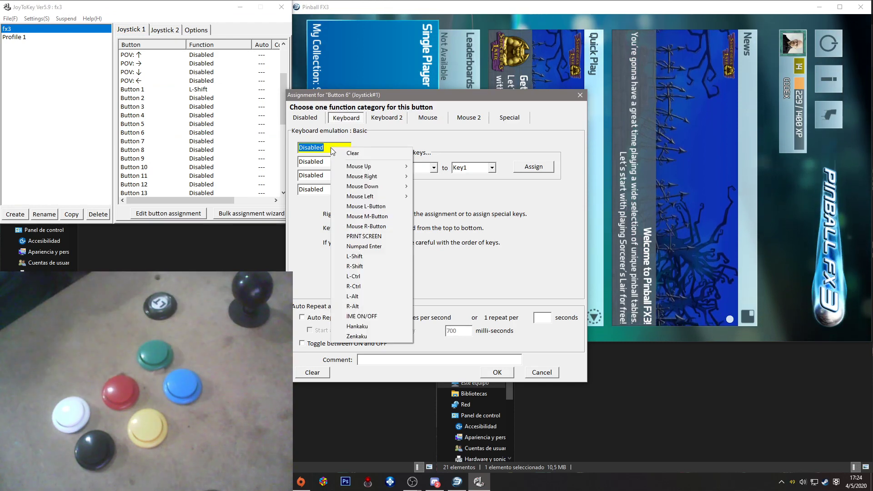
{"action": "mouse_move", "coordinate": [355, 266]}
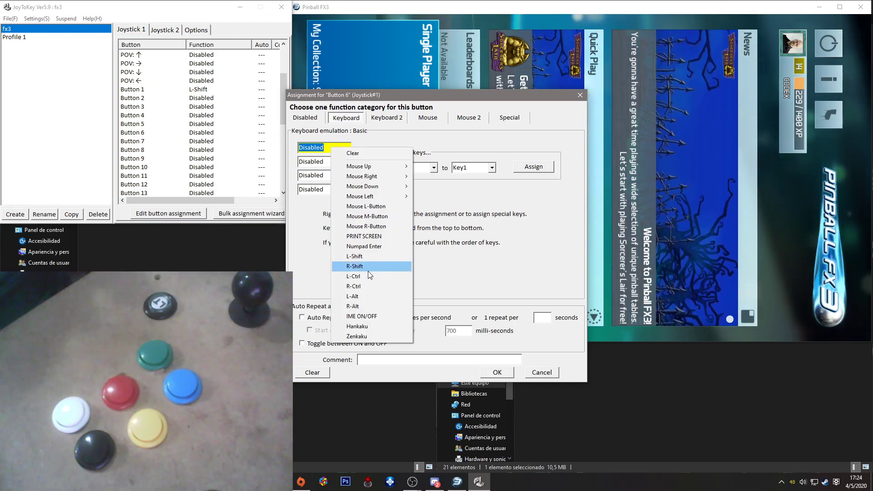
{"action": "left_click", "coordinate": [355, 266]}
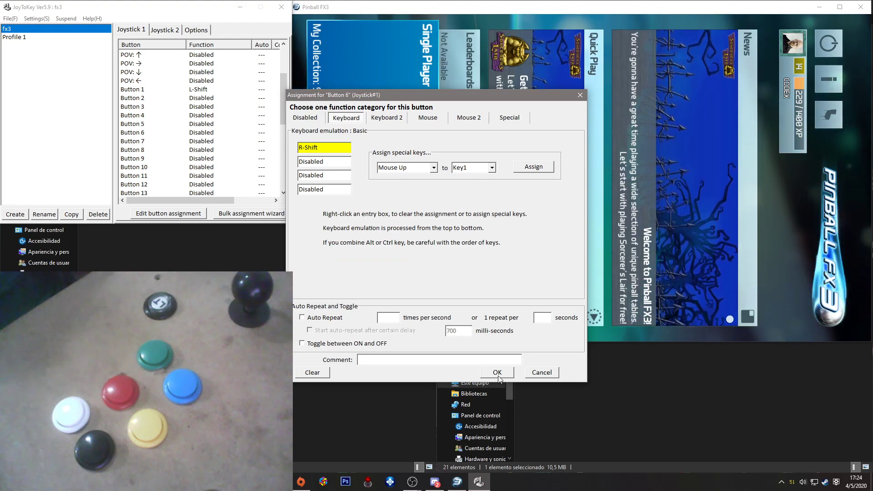
{"action": "left_click", "coordinate": [495, 372]}
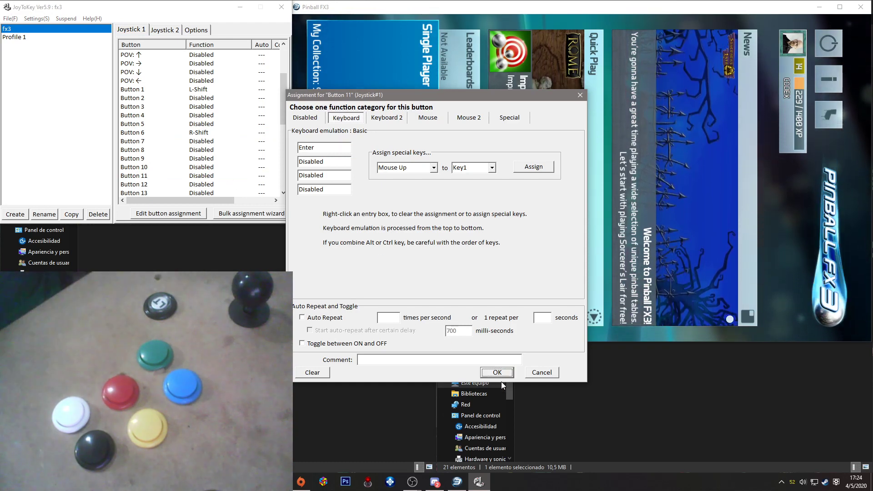
{"action": "left_click", "coordinate": [495, 372]}
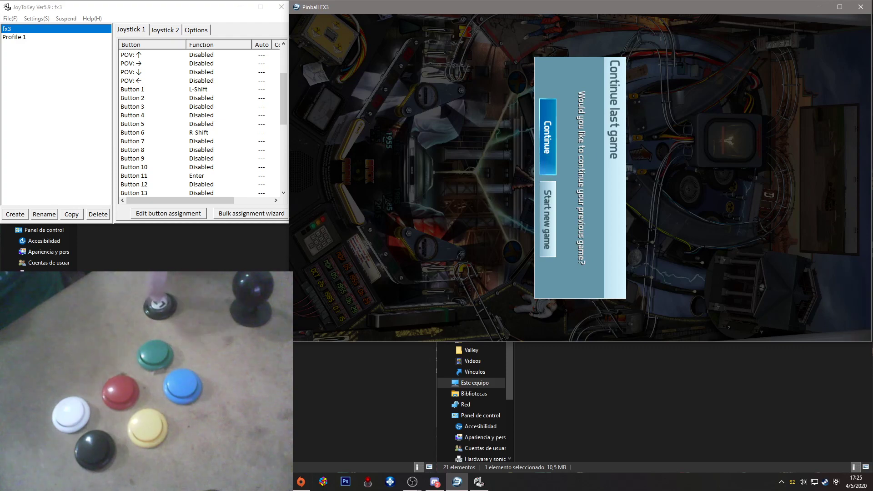
Play a Pinball FX3 game with the arcade buttons, scoring 1,926,146
{"action": "left_click", "coordinate": [546, 136]}
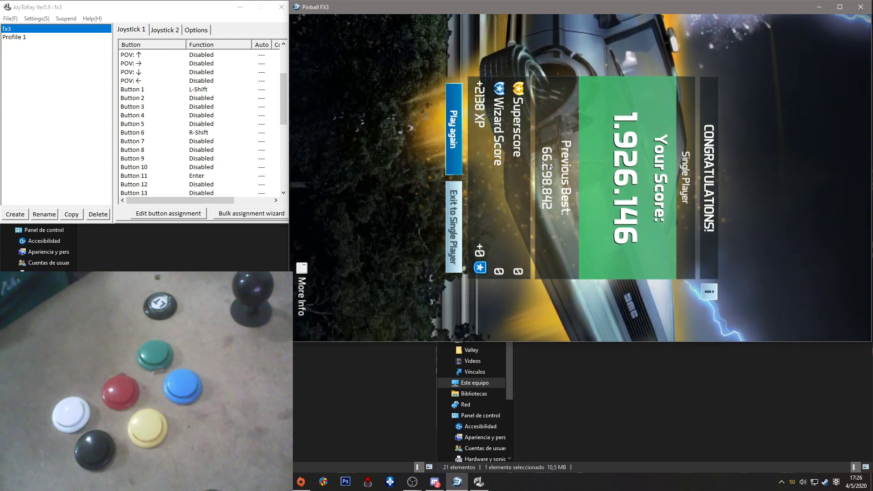
Bring the File Explorer window showing the Pinball FX3 folder to the front
{"action": "left_click", "coordinate": [134, 175]}
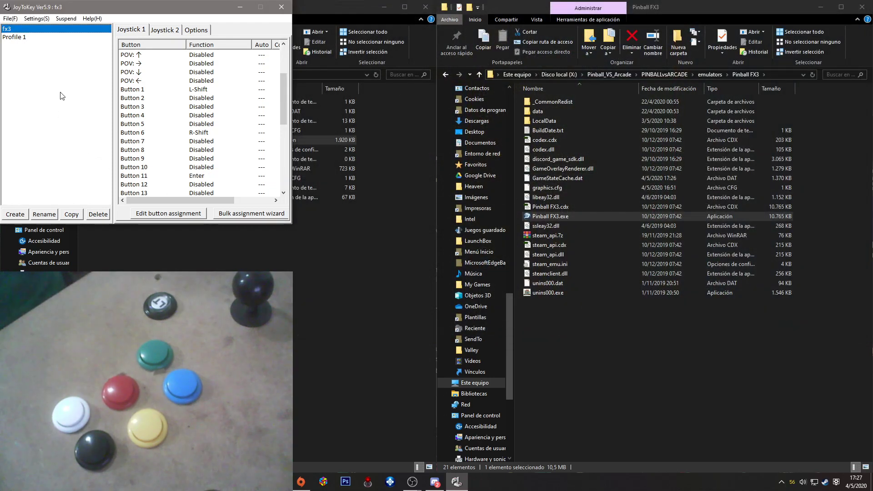
{"action": "mouse_move", "coordinate": [47, 76]}
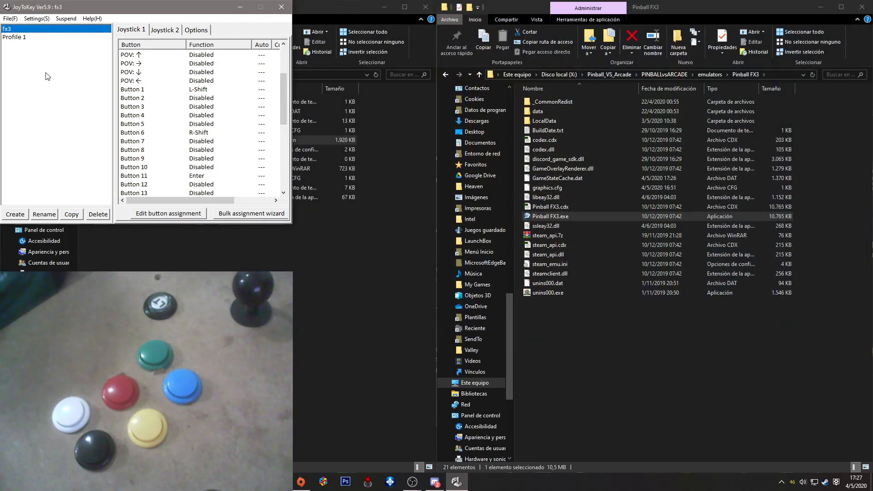